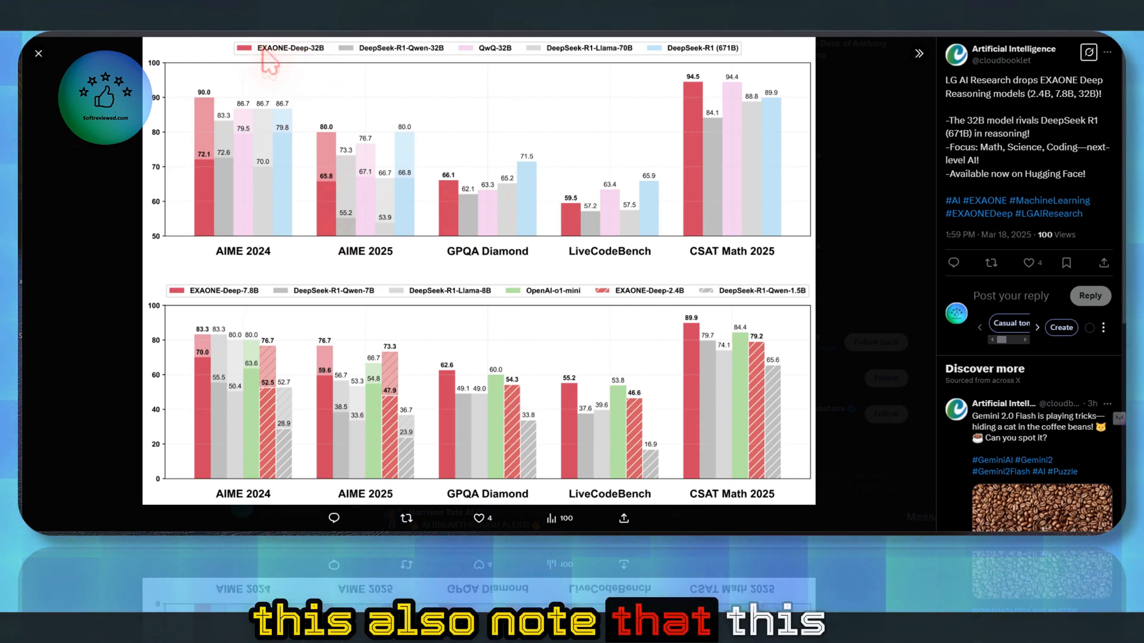
mouse_move(208, 267)
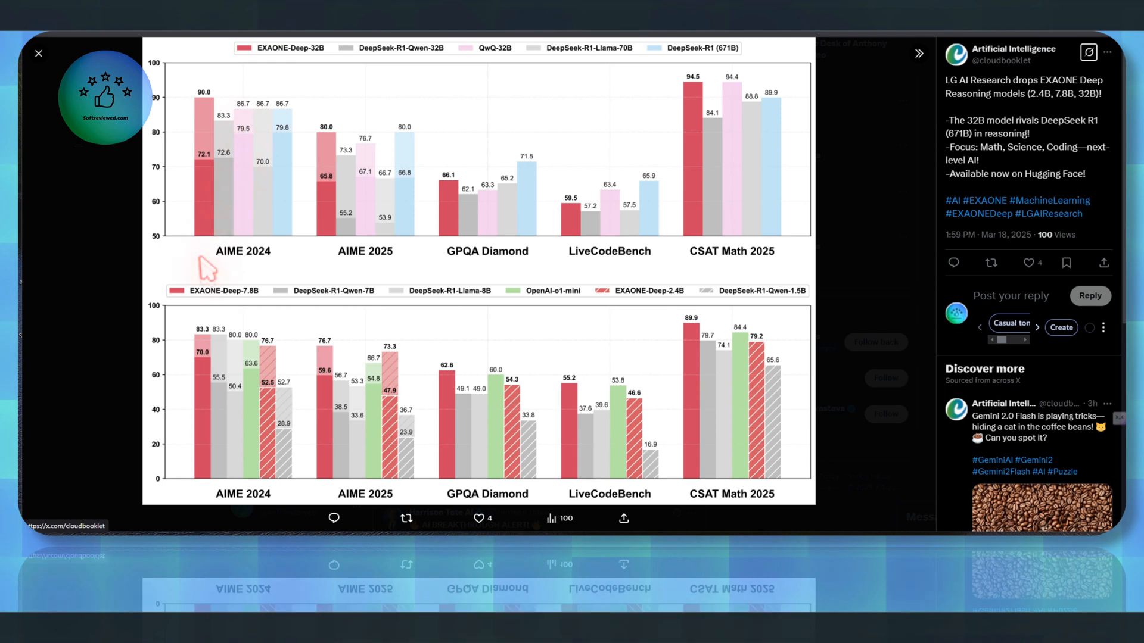
mouse_move(412, 172)
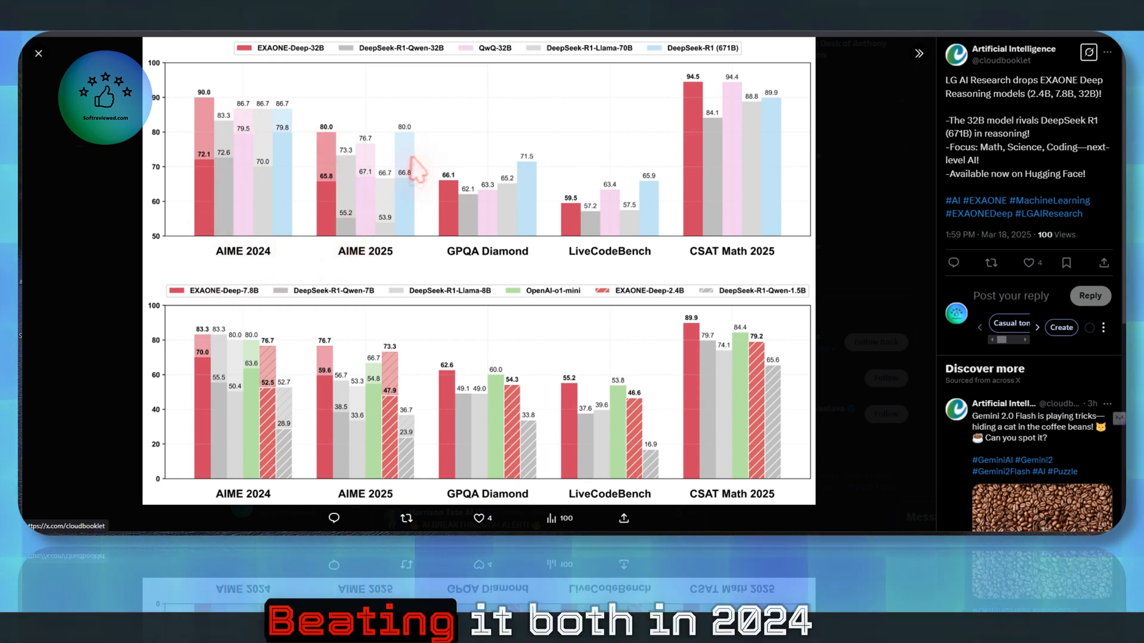
mouse_move(259, 270)
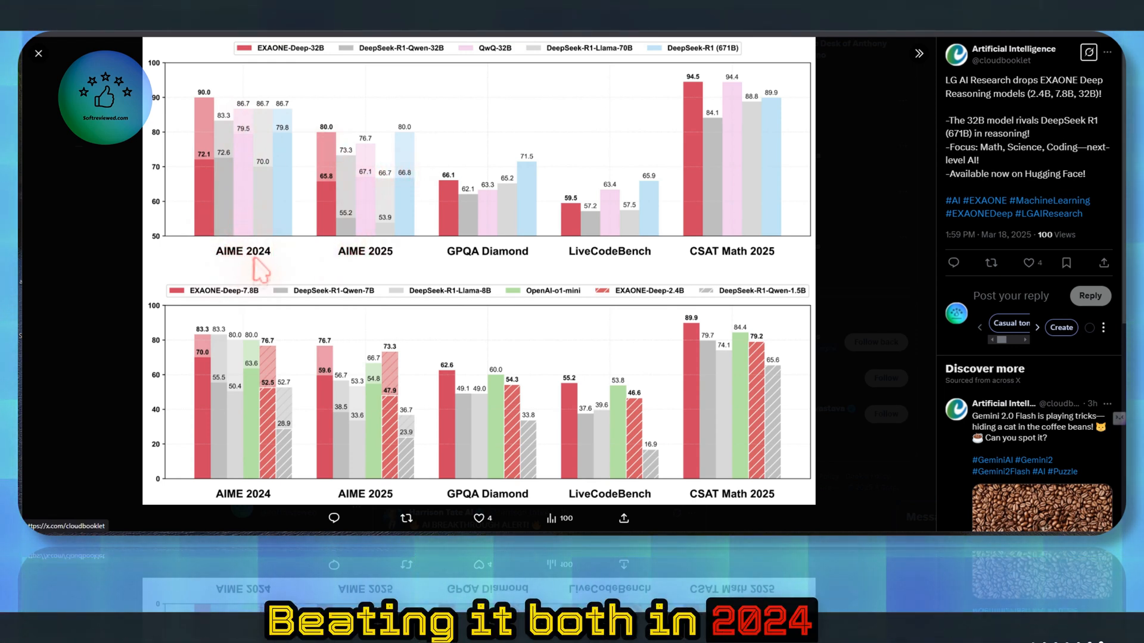
mouse_move(378, 267)
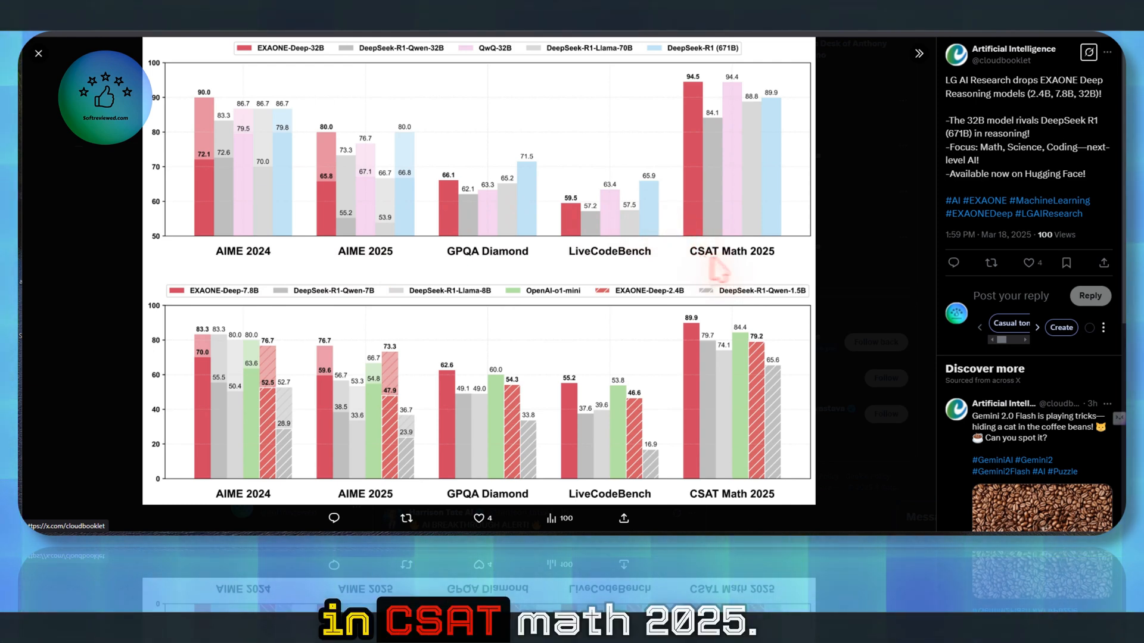
mouse_move(744, 142)
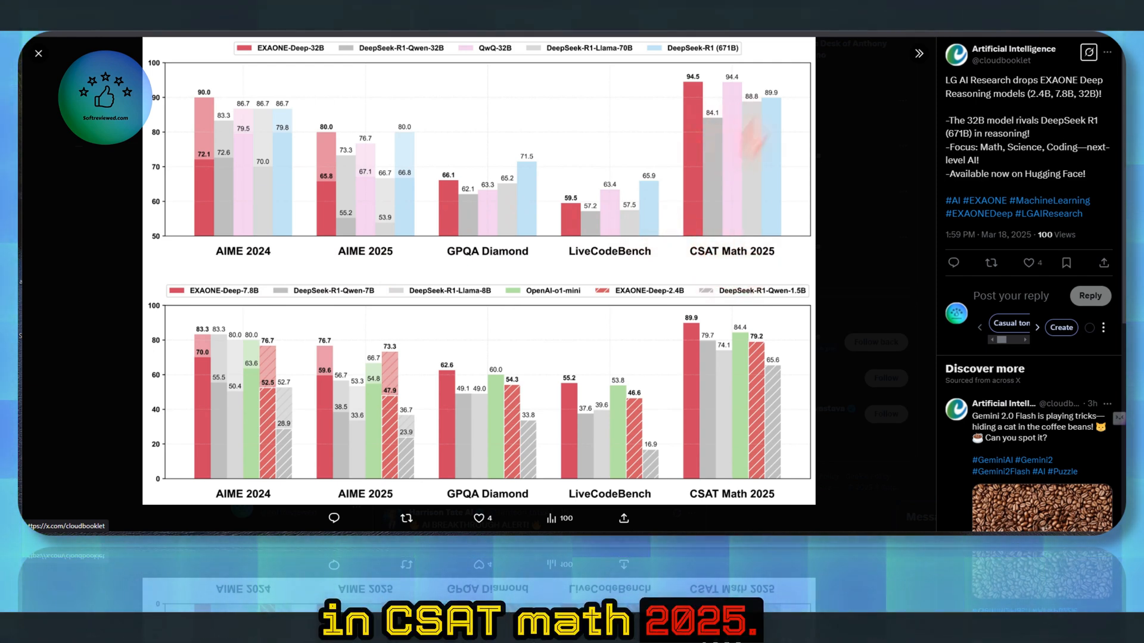
mouse_move(256, 142)
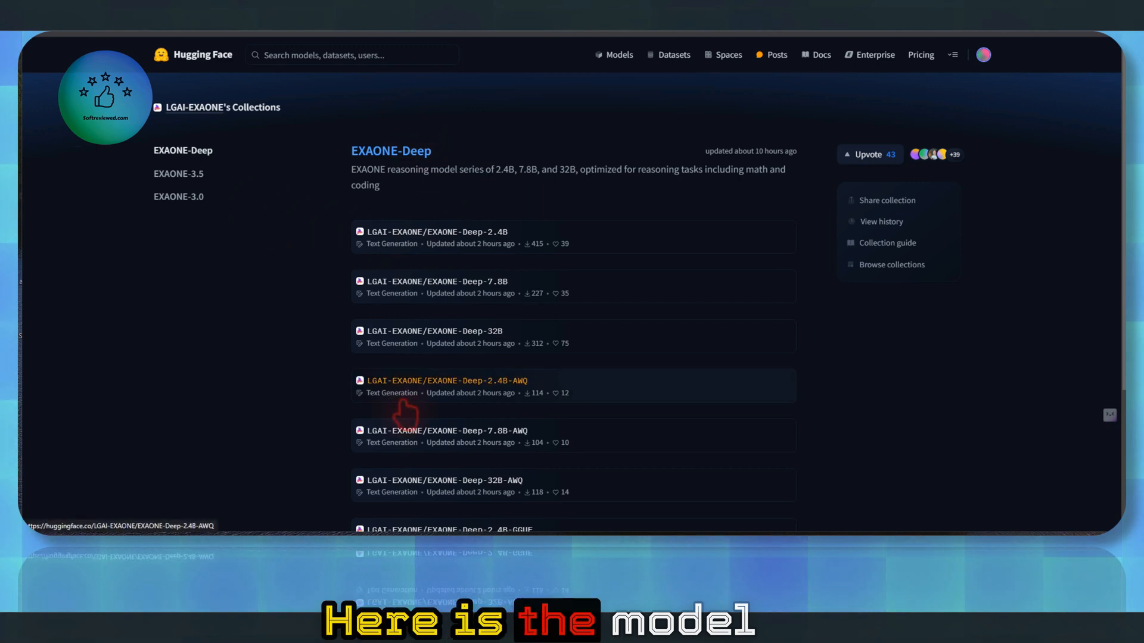
mouse_move(633, 445)
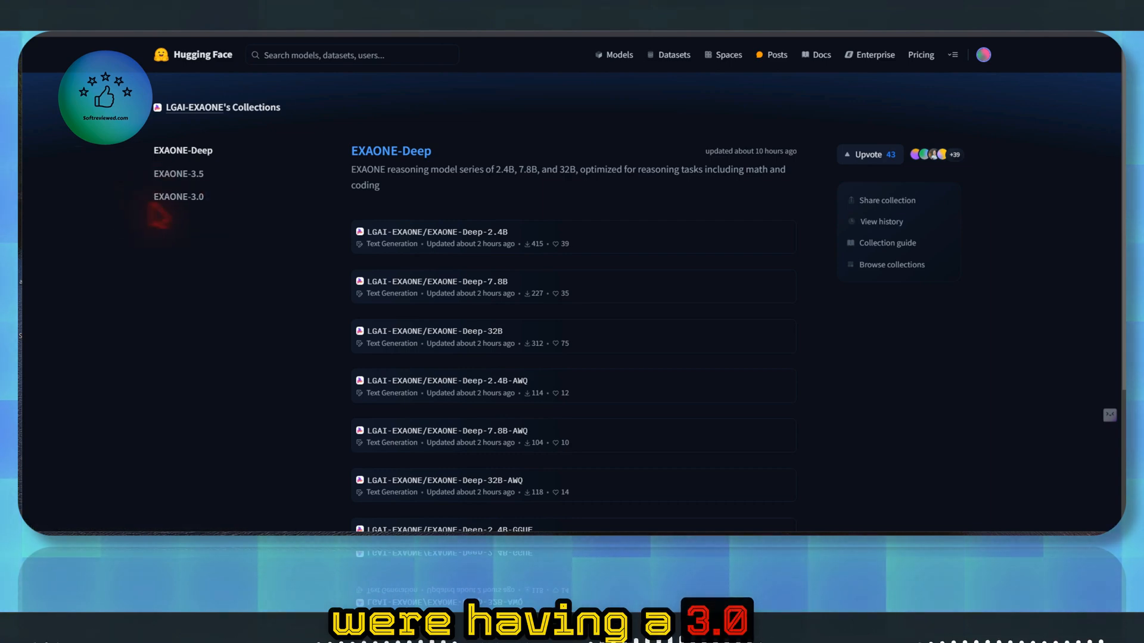
mouse_move(193, 172)
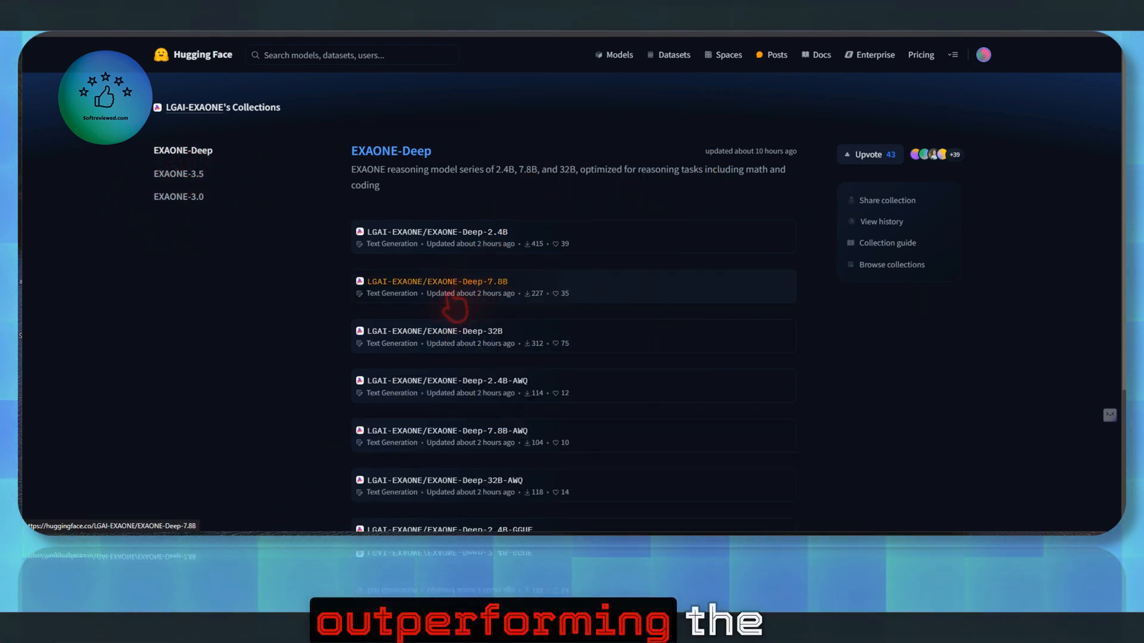
mouse_move(638, 339)
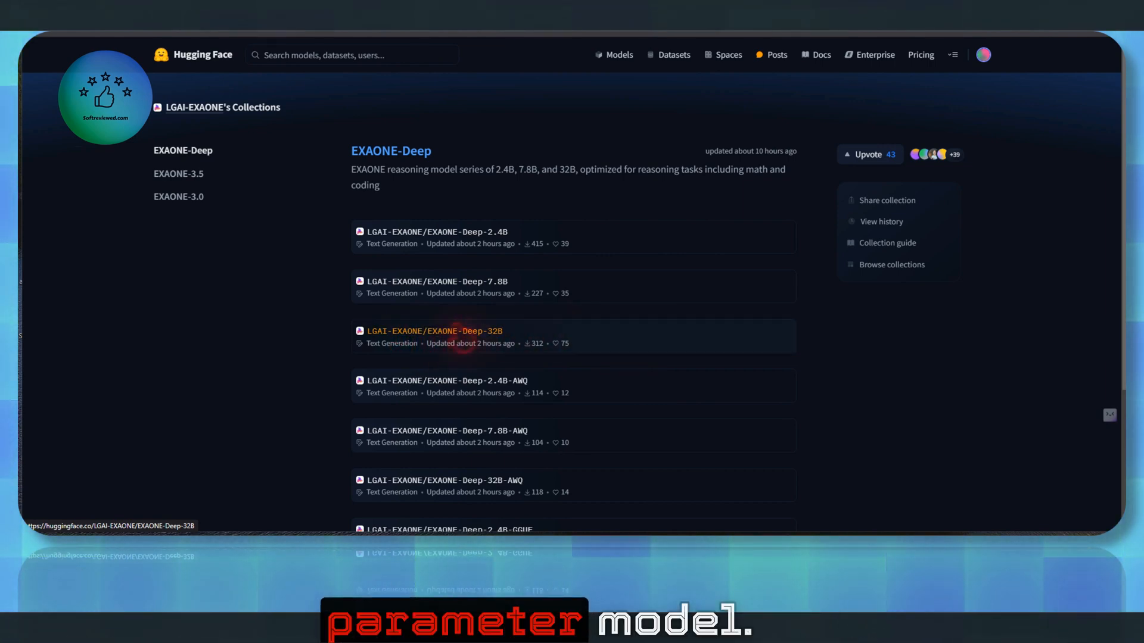
mouse_move(558, 357)
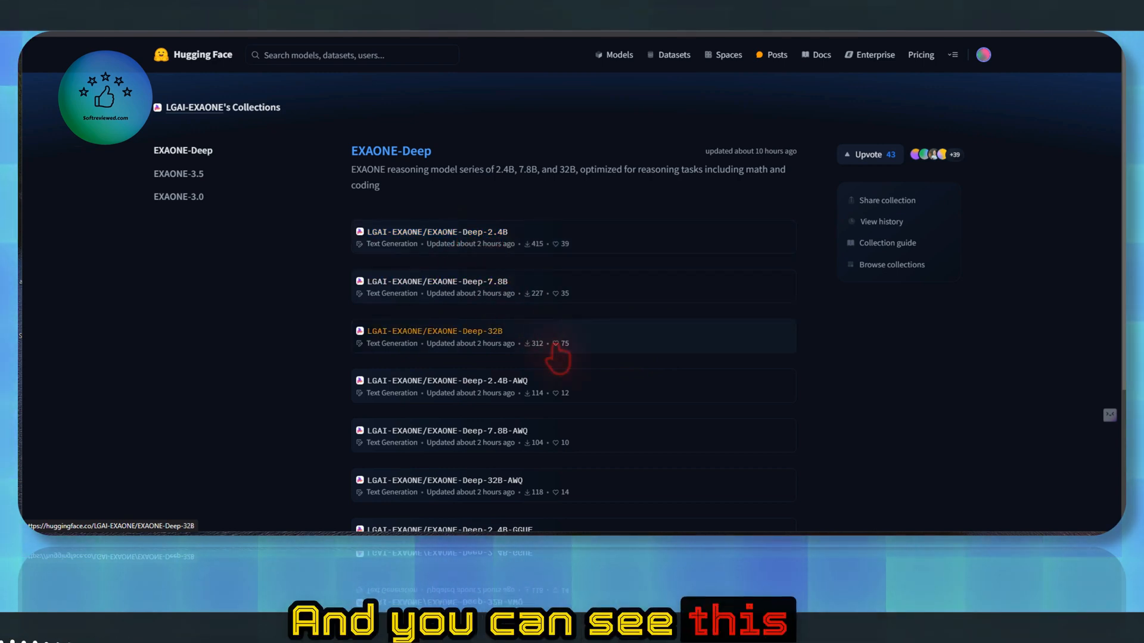
mouse_move(491, 363)
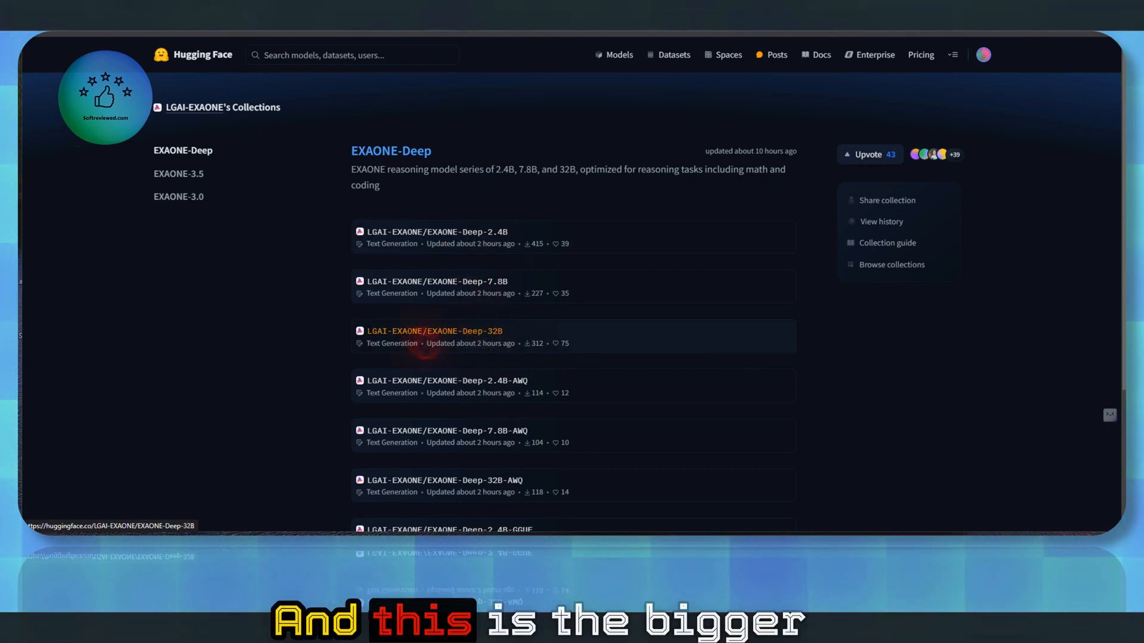
Select the LGAI-EXAONE/EXAONE-Deep-32B entry in the EXAONE-Deep collection to reach its model card
left_click(434, 330)
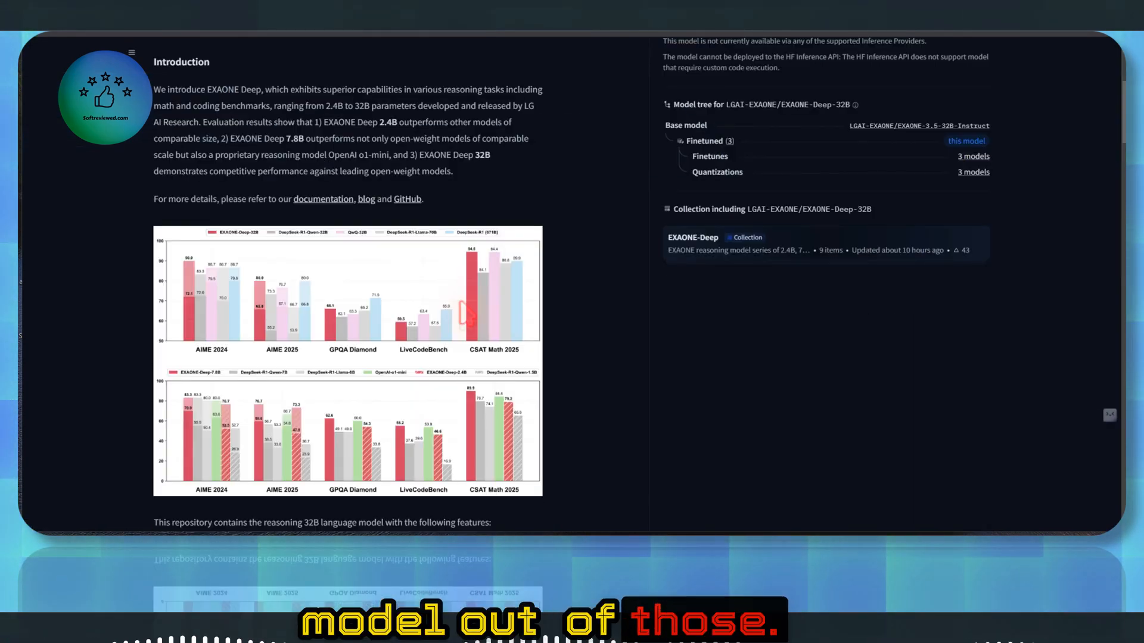
scroll("down", 3)
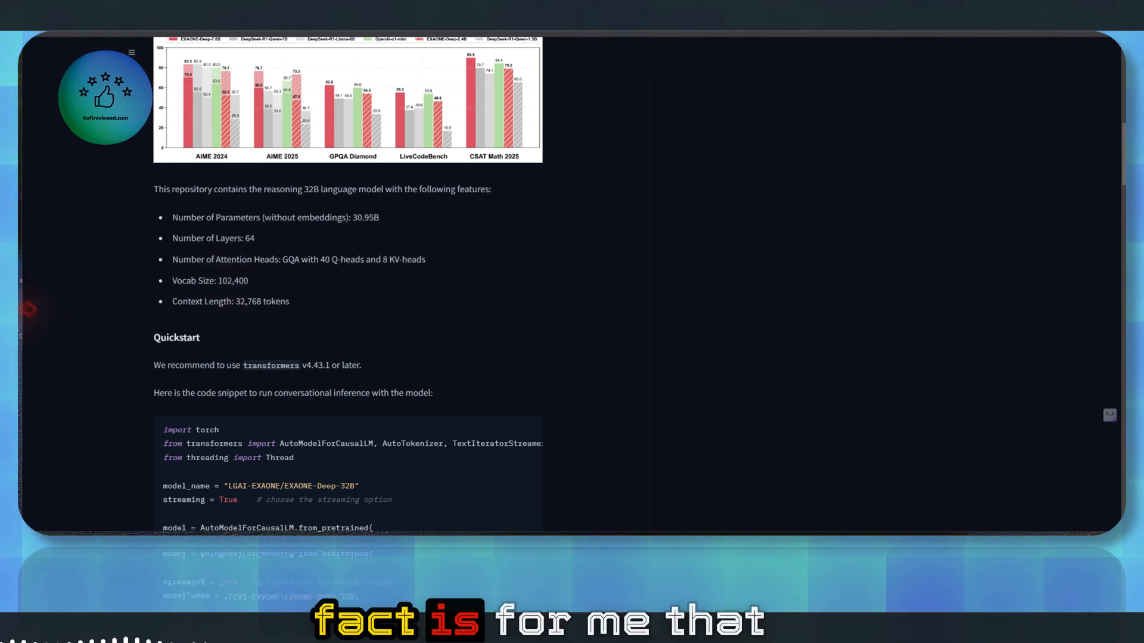
mouse_move(137, 345)
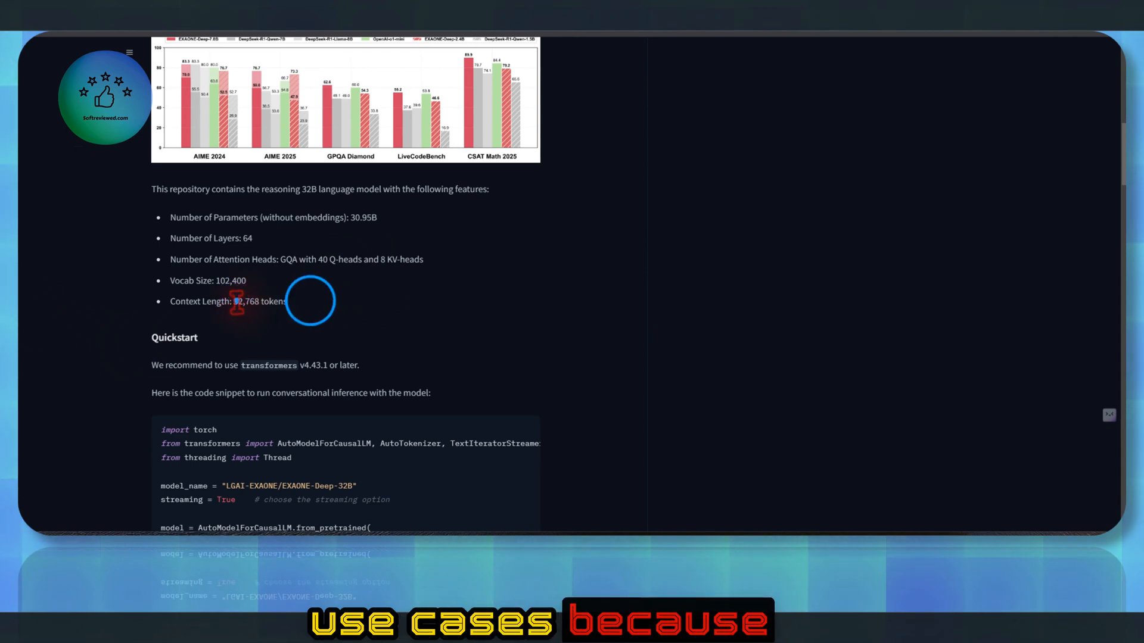
mouse_move(310, 310)
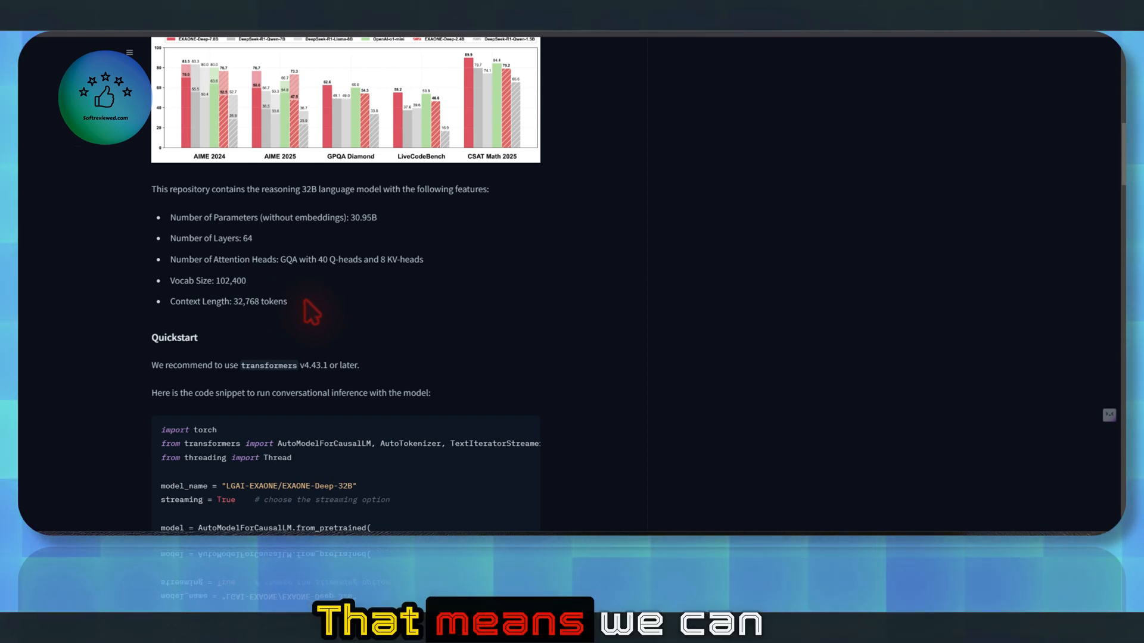
mouse_move(323, 312)
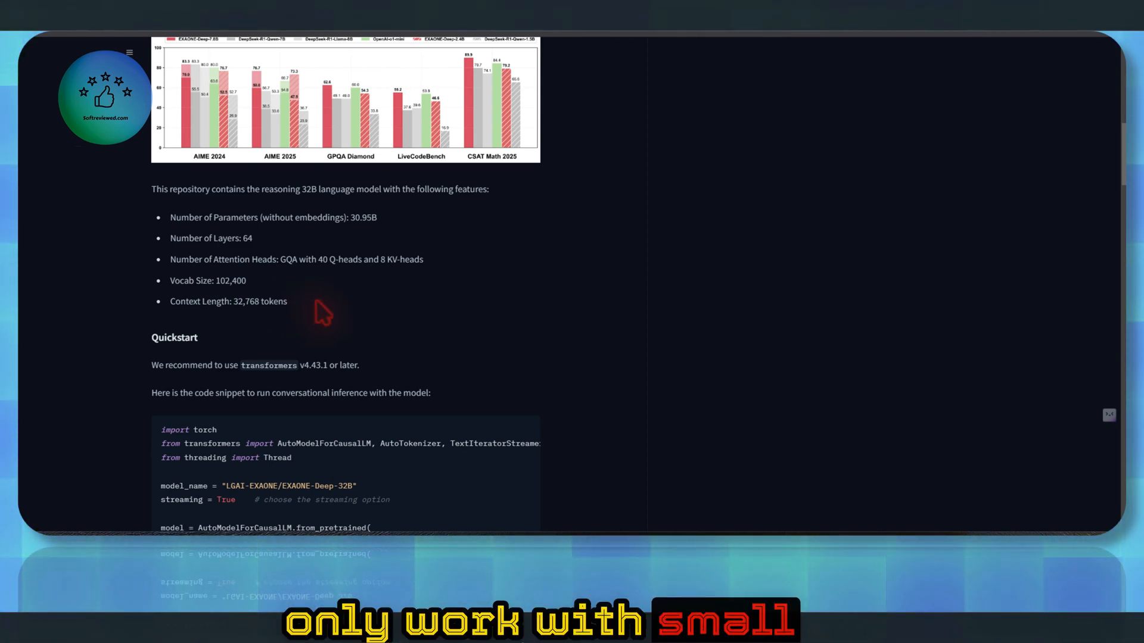
scroll("down", 3)
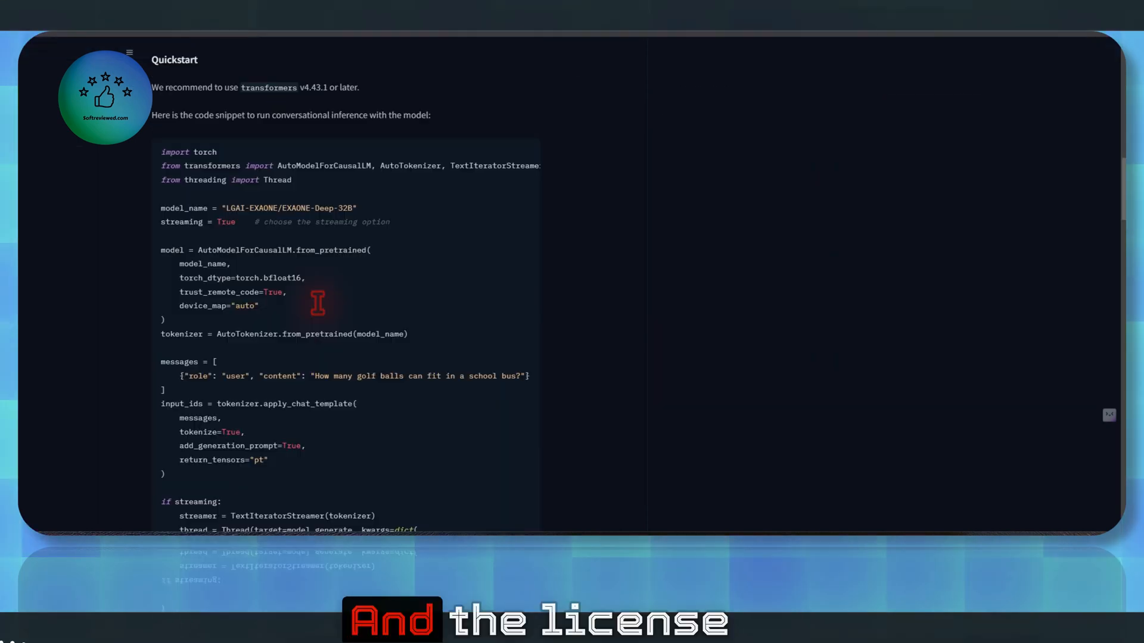
scroll("down", 3)
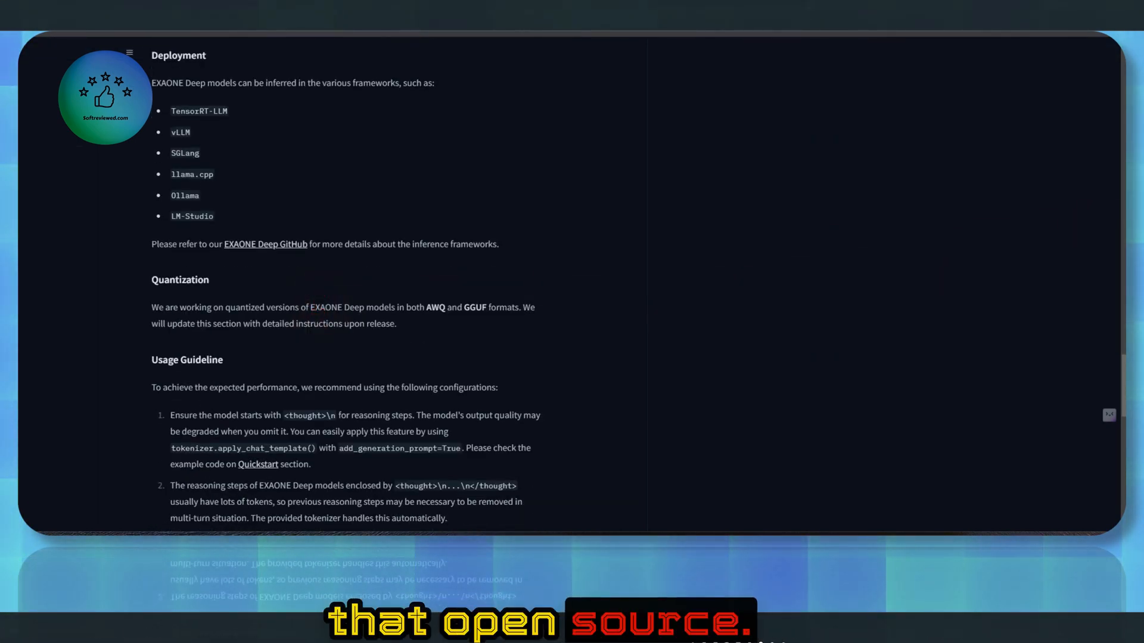
scroll("down", 3)
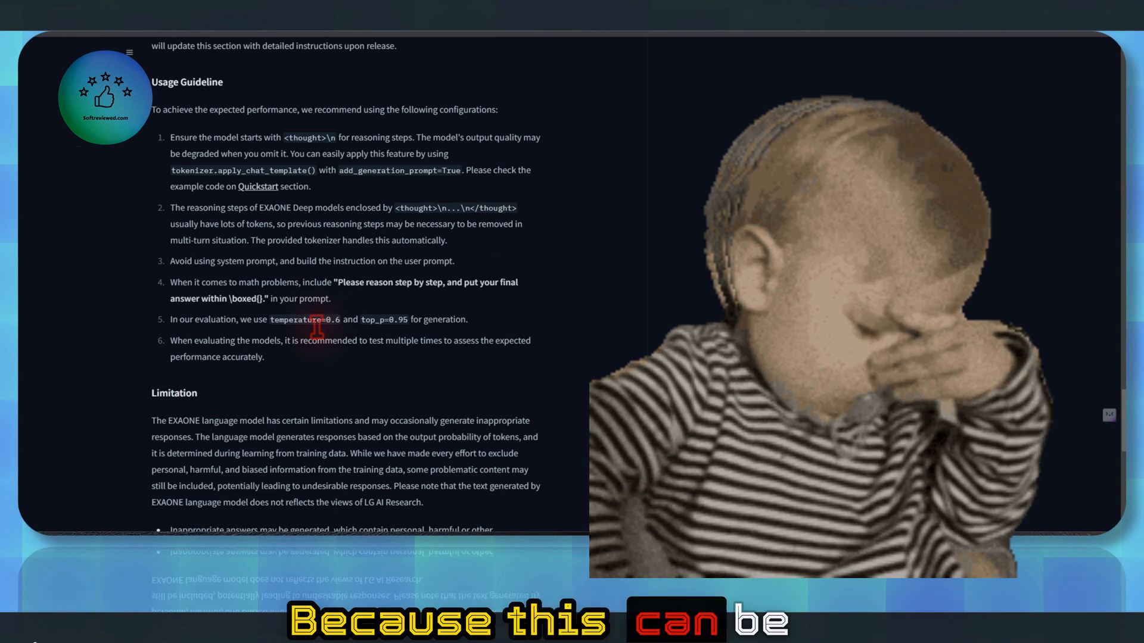
scroll("down", 3)
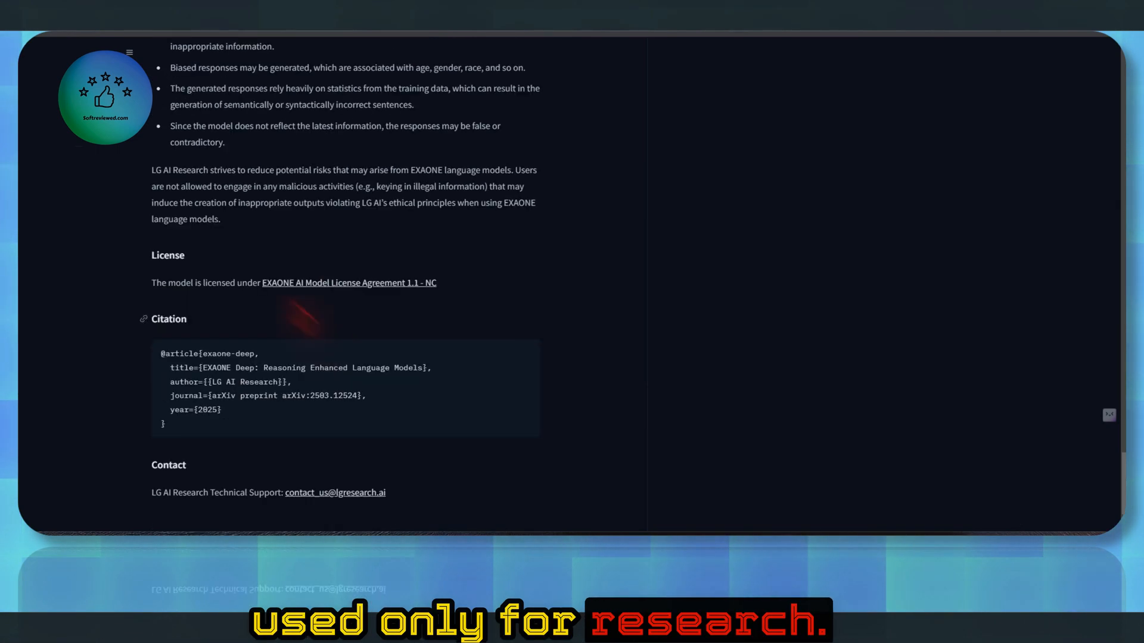
left_click(349, 283)
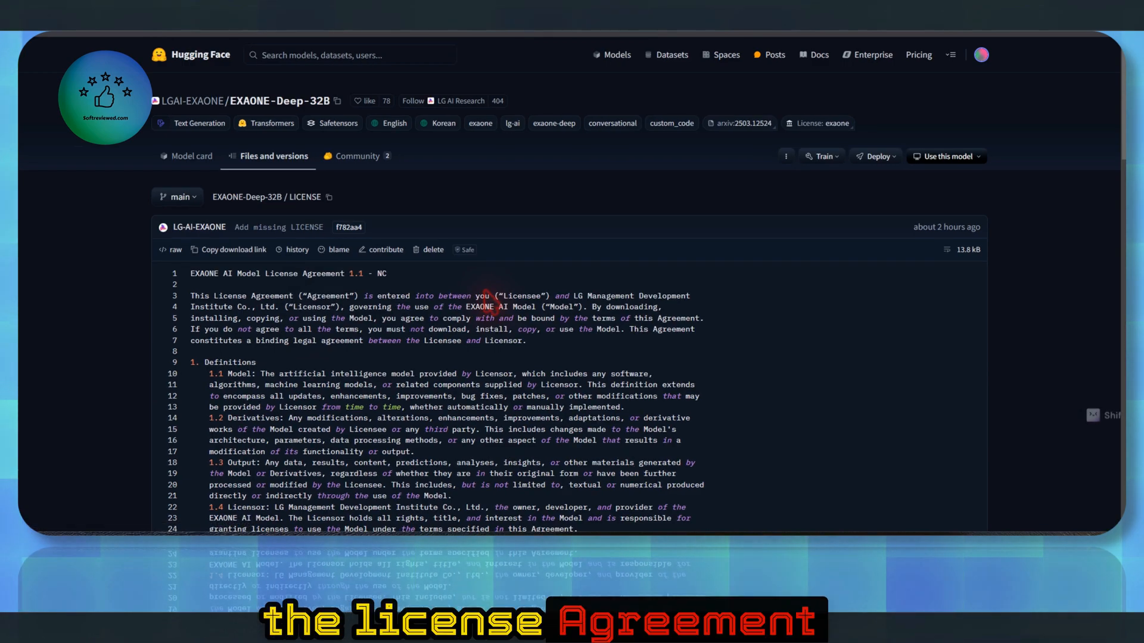
Read the license's section 3 Restrictions heading and continue through the Ownership and No Warranty sections
scroll("down", 3)
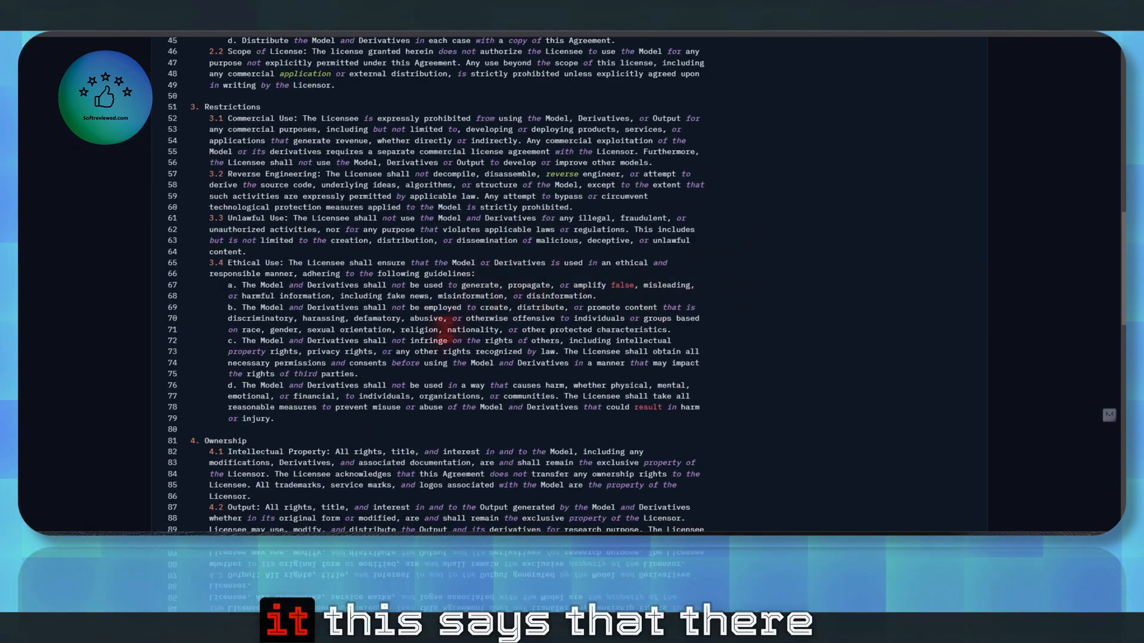
double_click(233, 107)
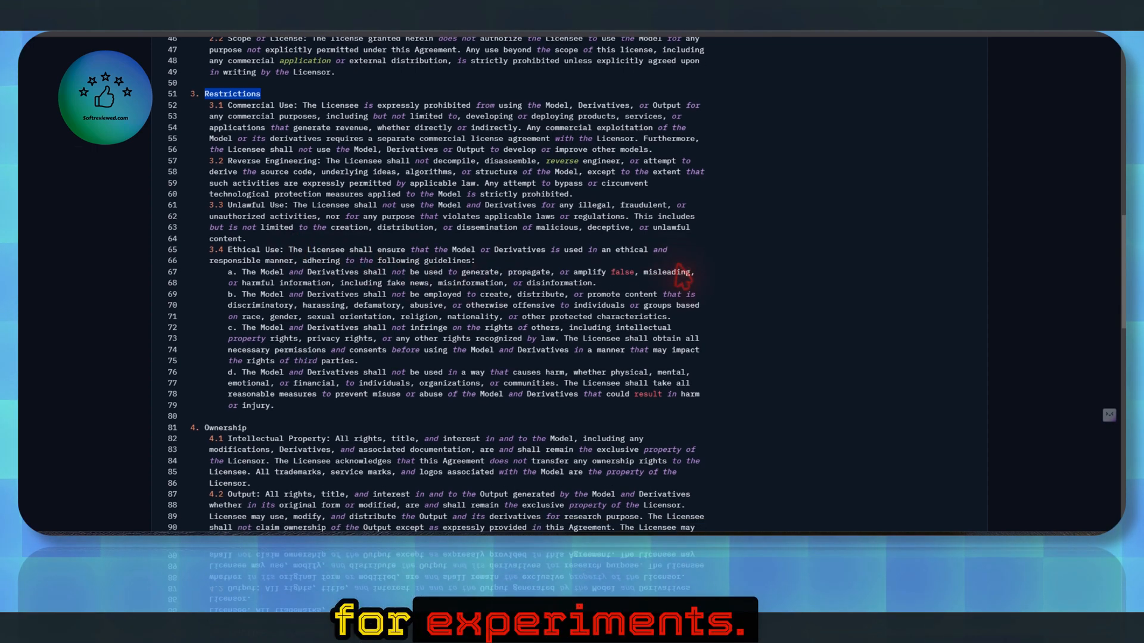
scroll("down", 3)
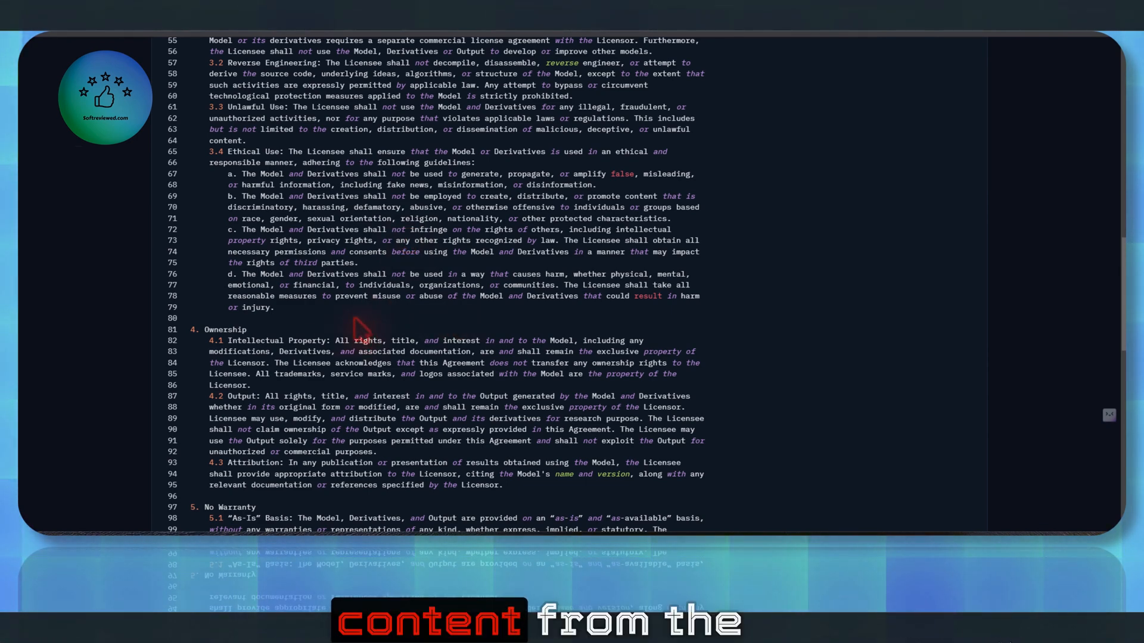
scroll("down", 3)
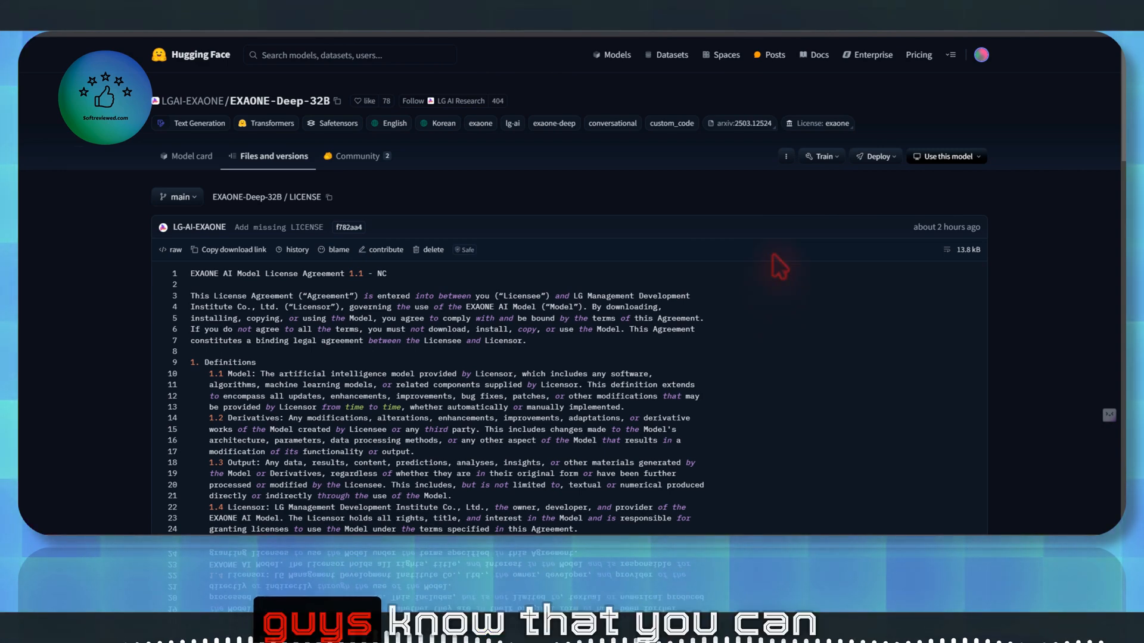
mouse_move(511, 274)
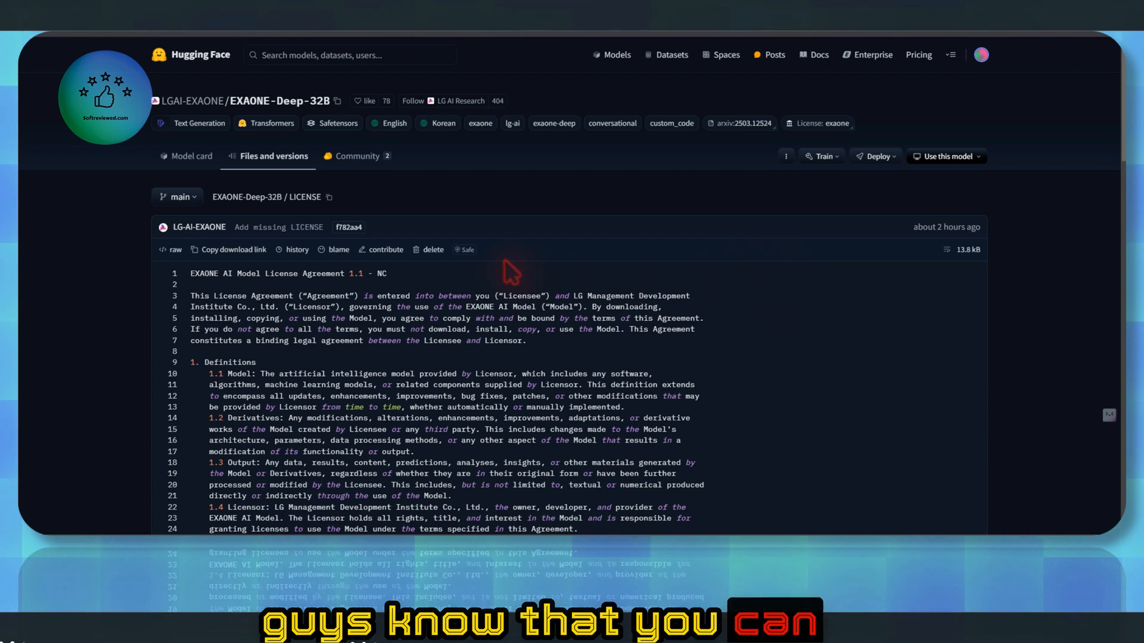